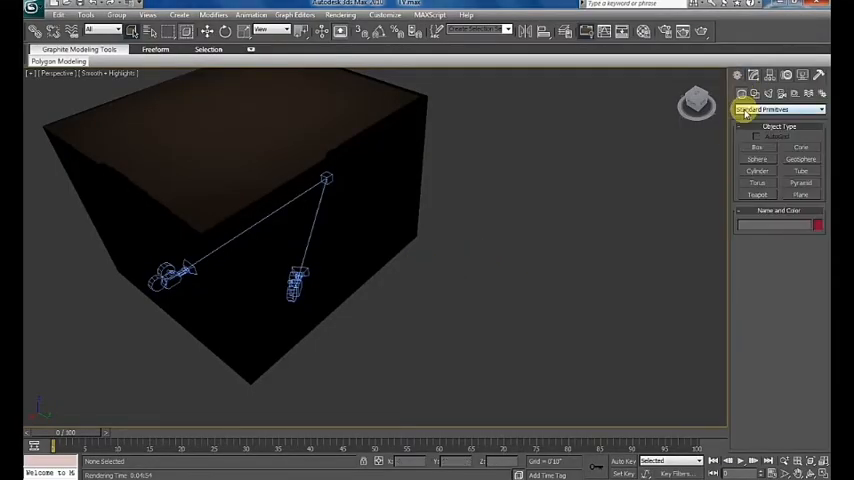
Create a flat box for the TV panel and edit its dimension values
click(758, 147)
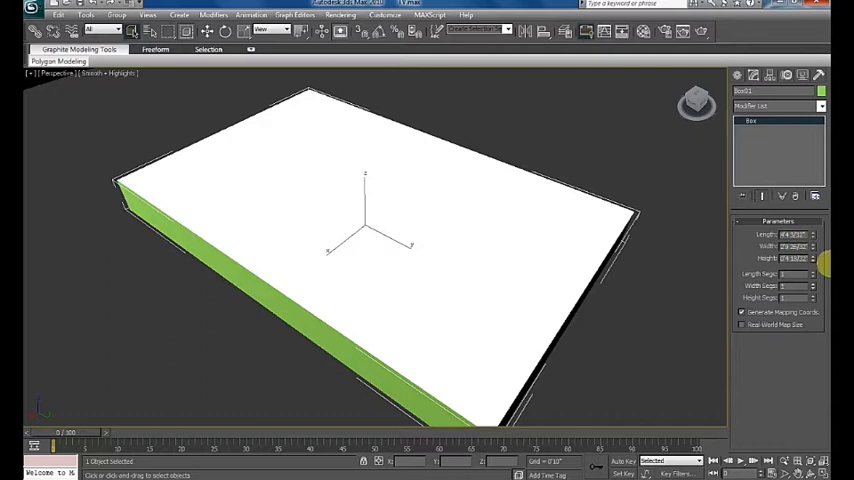
triple_click(791, 234)
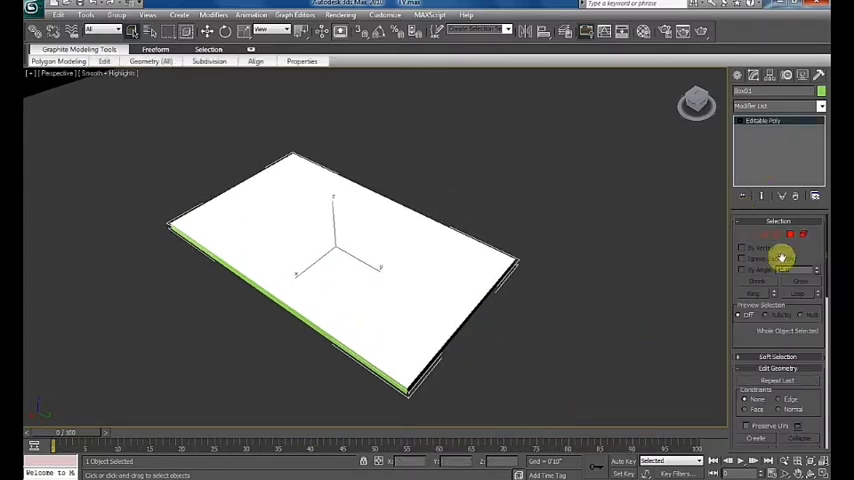
Enter Polygon sub-object level on the panel and view it in wireframe
click(789, 234)
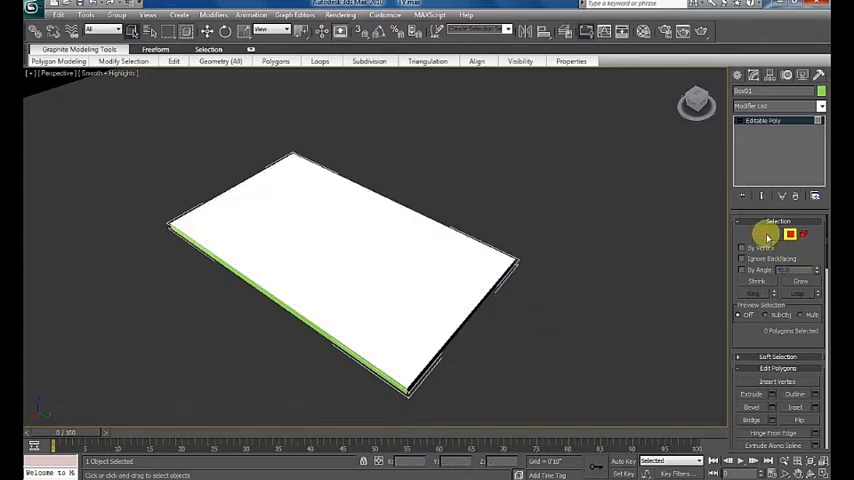
click(763, 234)
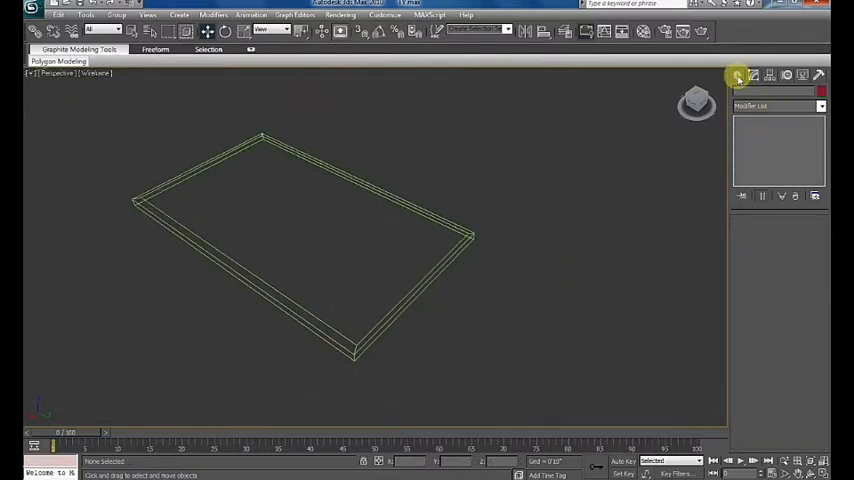
Draw a second box over the panel in the Top view
click(752, 91)
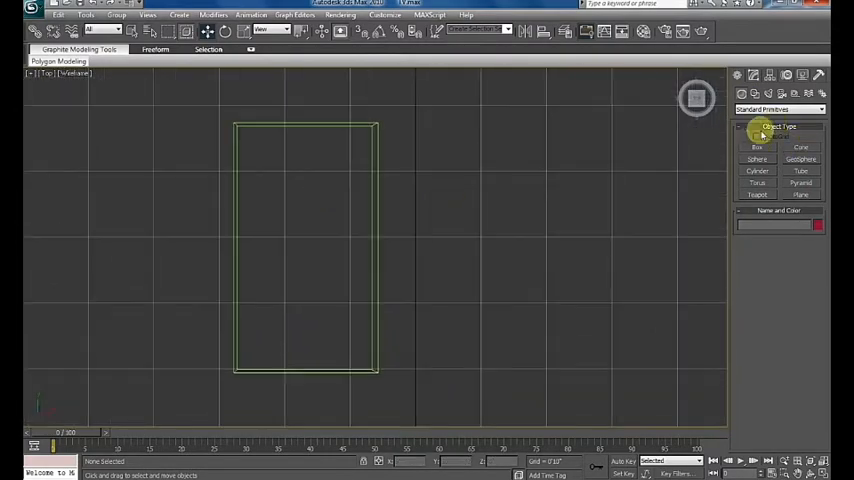
click(757, 147)
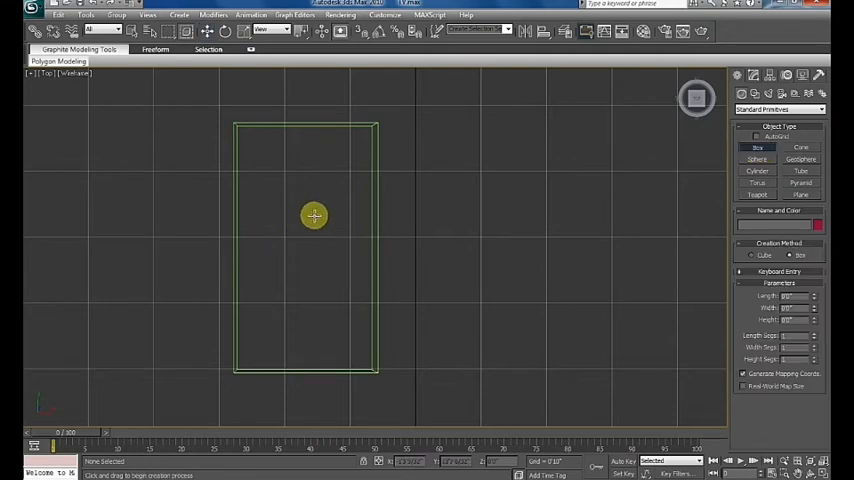
drag(314, 216, 367, 298)
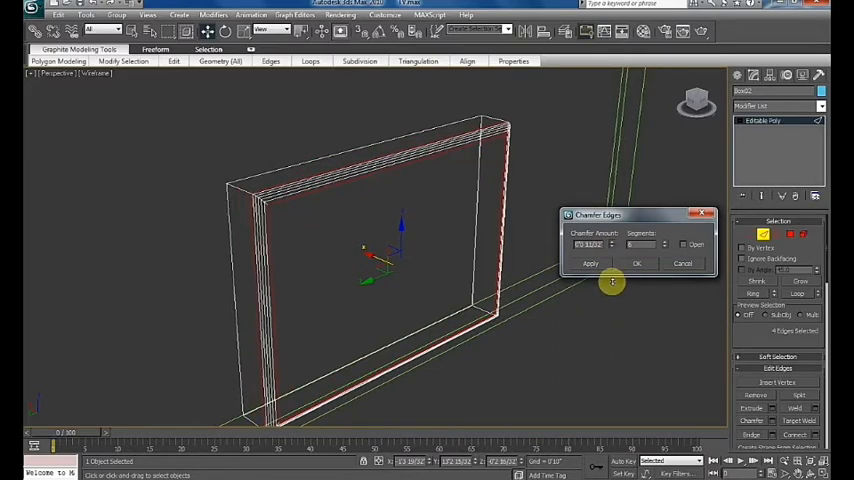
Confirm the edge chamfer before adding the stand cylinder
click(637, 263)
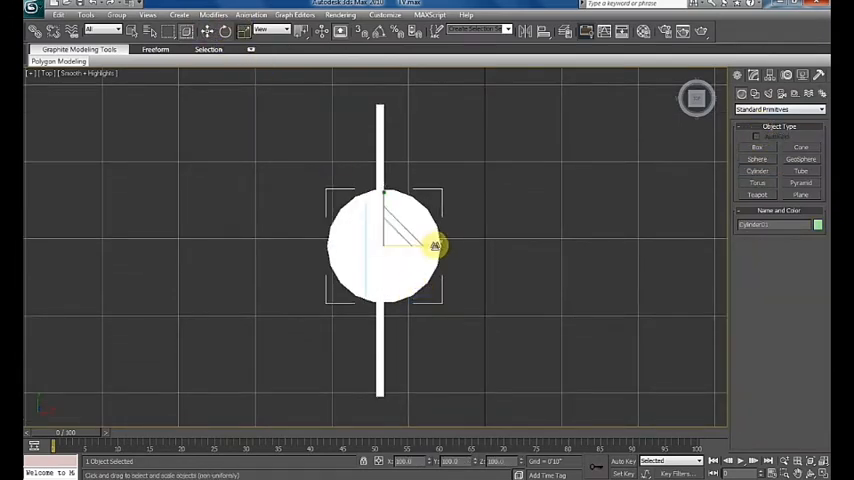
Stretch the base cylinder into an oval and resize the stand base
drag(435, 245, 412, 248)
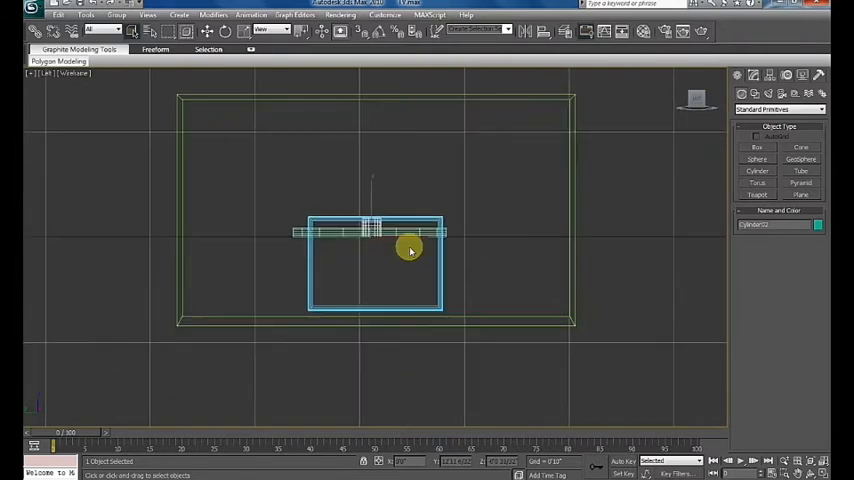
mouse_move(458, 335)
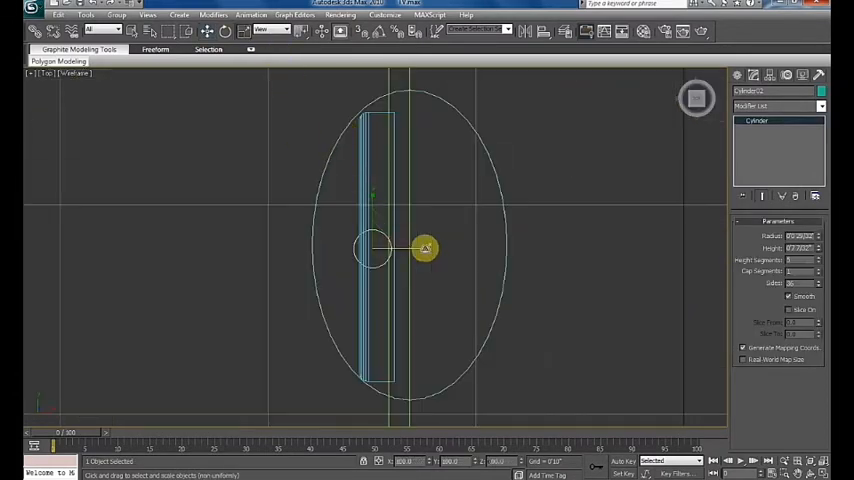
drag(425, 248, 375, 210)
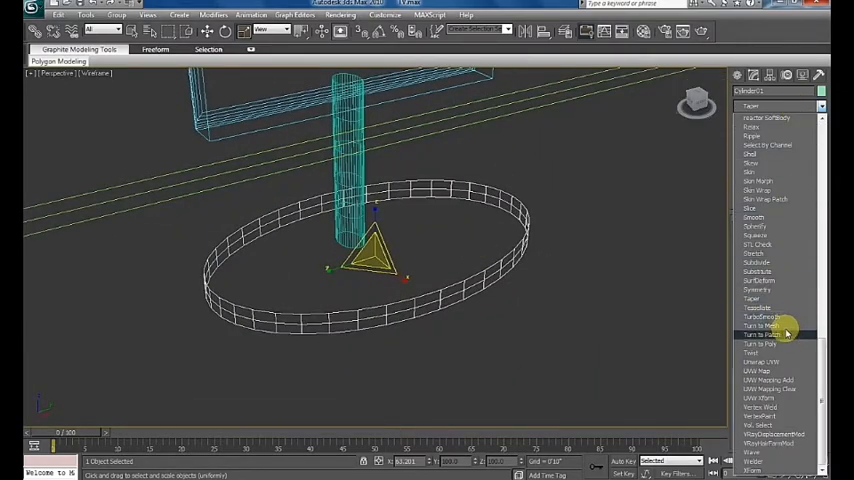
Apply the Turn to Poly modifier to the stand base
click(764, 318)
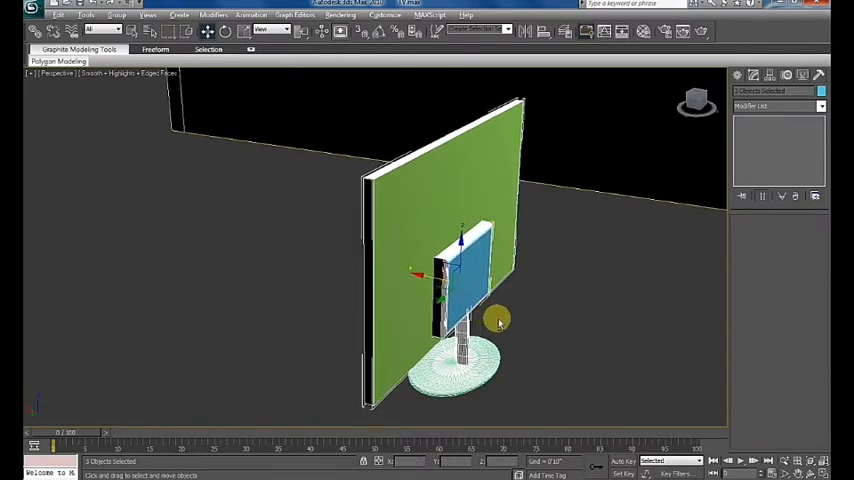
Orbit to face the TV front and select the green panel
drag(500, 320, 465, 280)
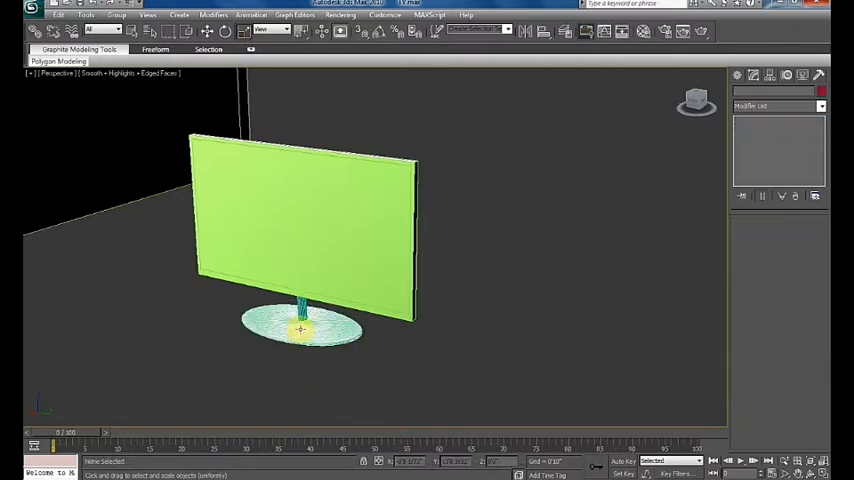
click(302, 320)
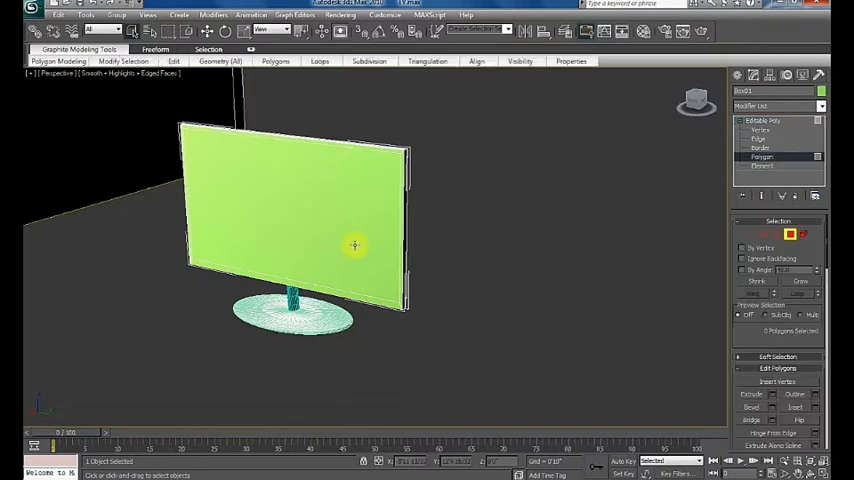
Activate Select and Rotate on the green slab to set its X rotation
click(751, 394)
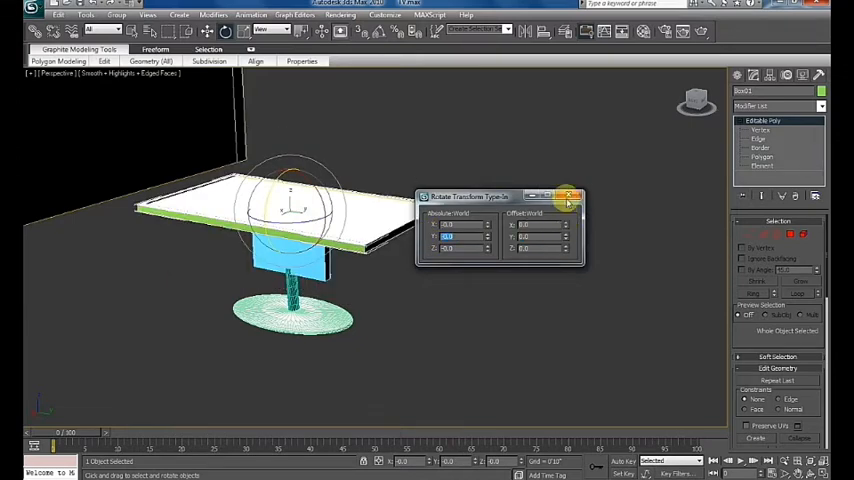
Close the Rotate Type-In and scale the slab into a wide tabletop
click(571, 195)
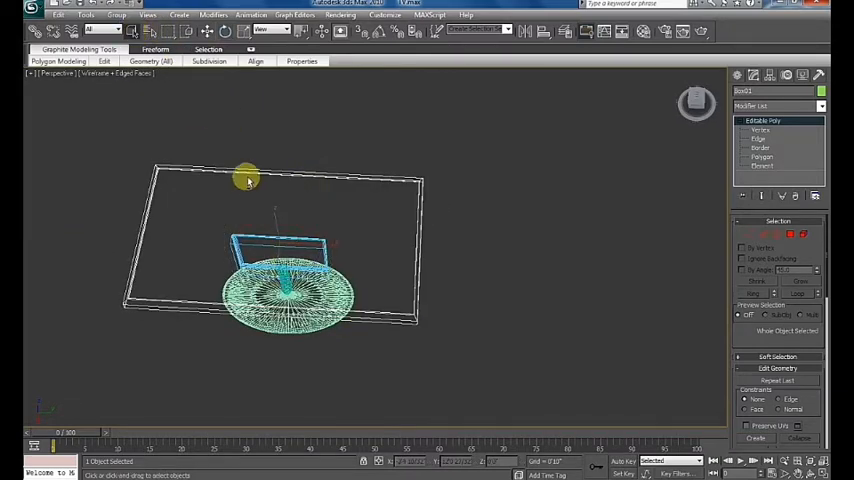
drag(245, 178, 297, 168)
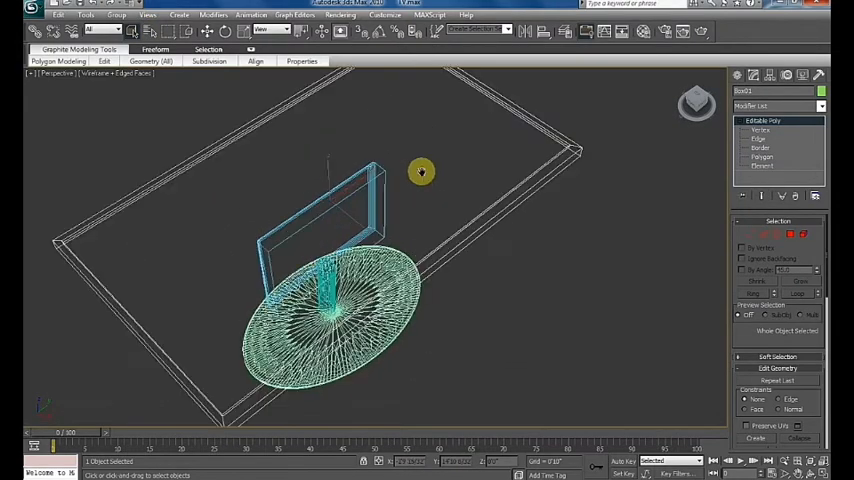
drag(420, 171, 411, 205)
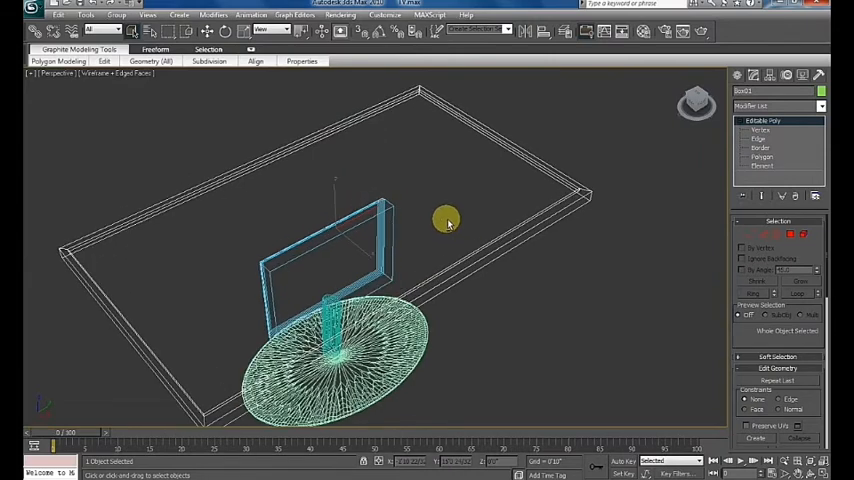
click(752, 75)
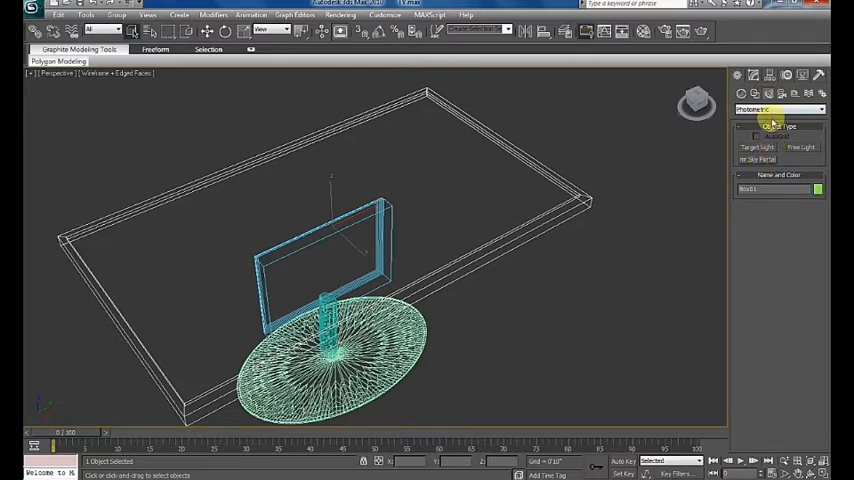
Start a VRayLight plane and enable endpoint snapping in the snap settings
click(779, 109)
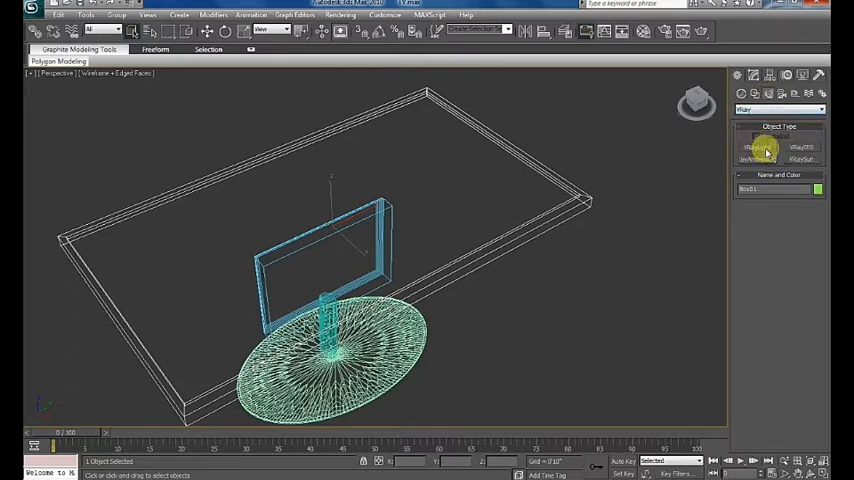
click(758, 147)
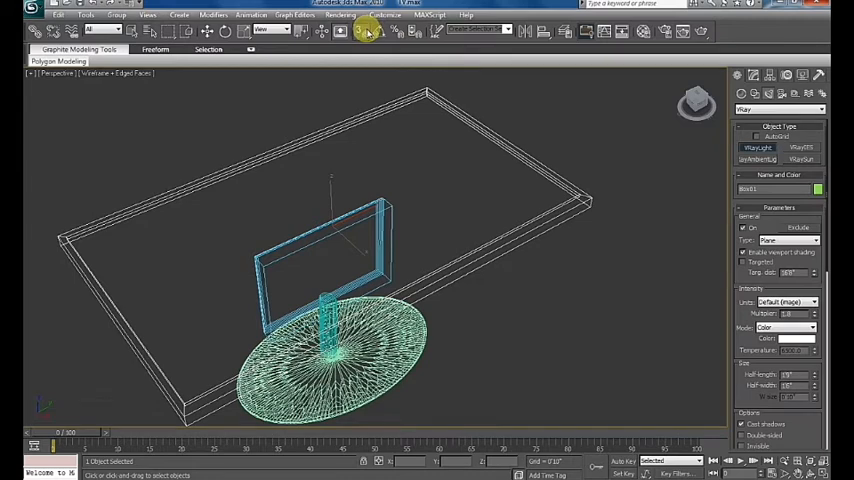
click(367, 31)
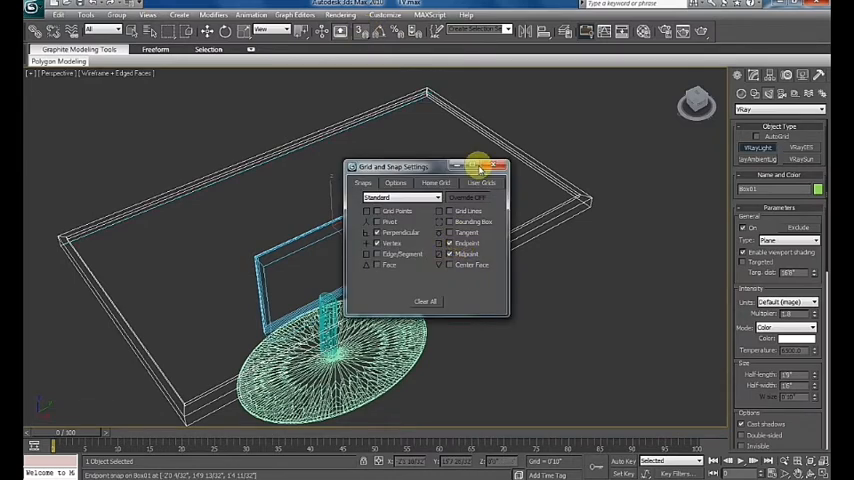
click(499, 167)
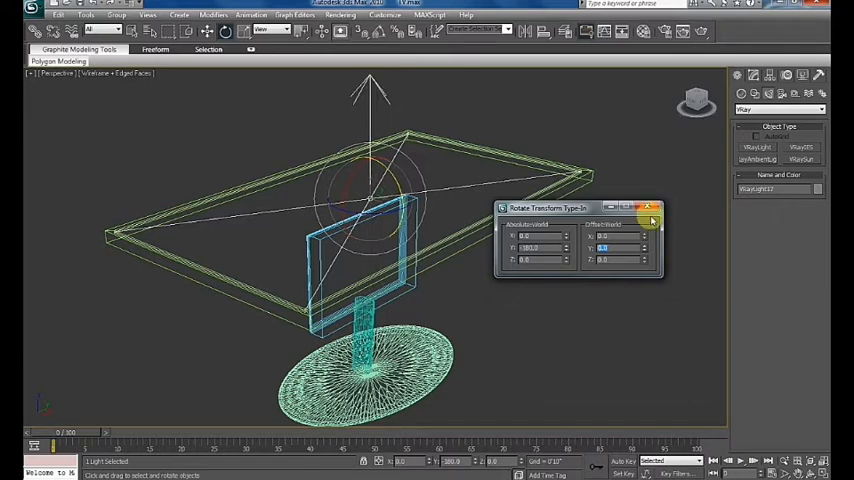
Close the rotation Type-In and, in the plane light's Modify panel, enable Use texture with a Bitmap map
click(651, 208)
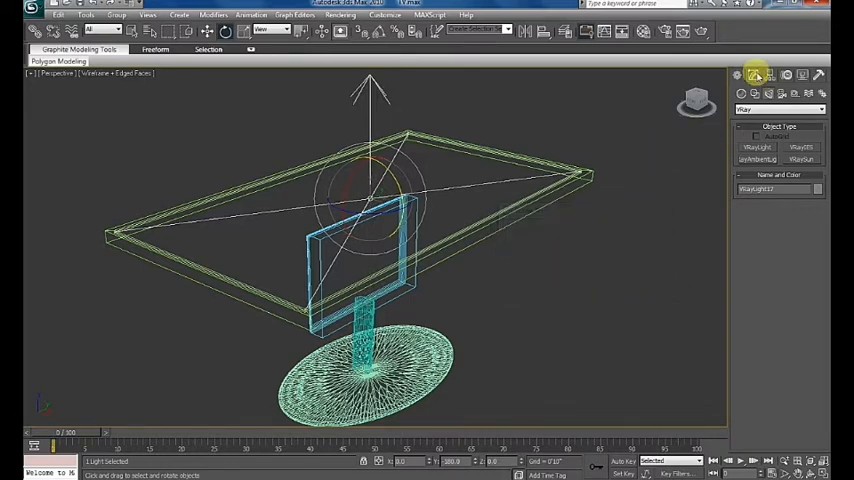
click(752, 74)
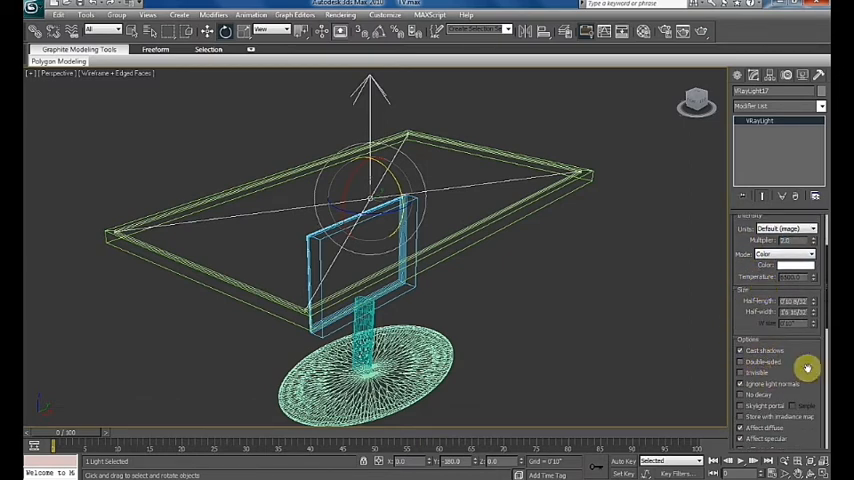
scroll(down, 3)
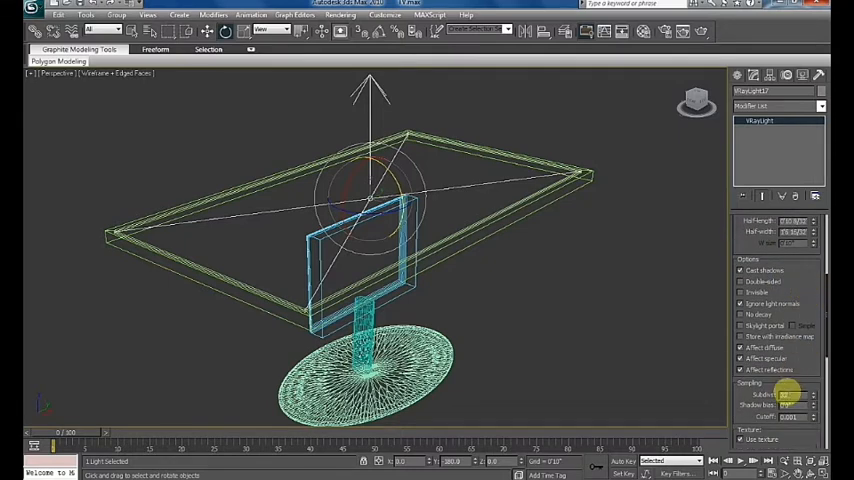
scroll(down, 3)
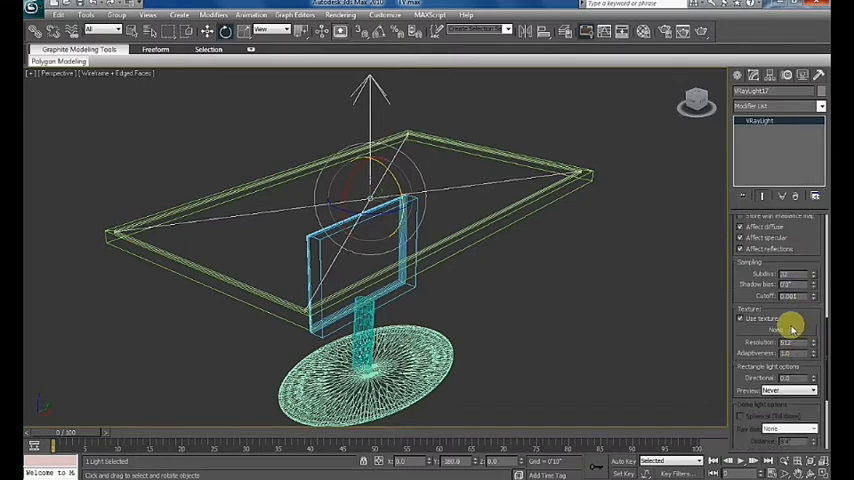
click(779, 330)
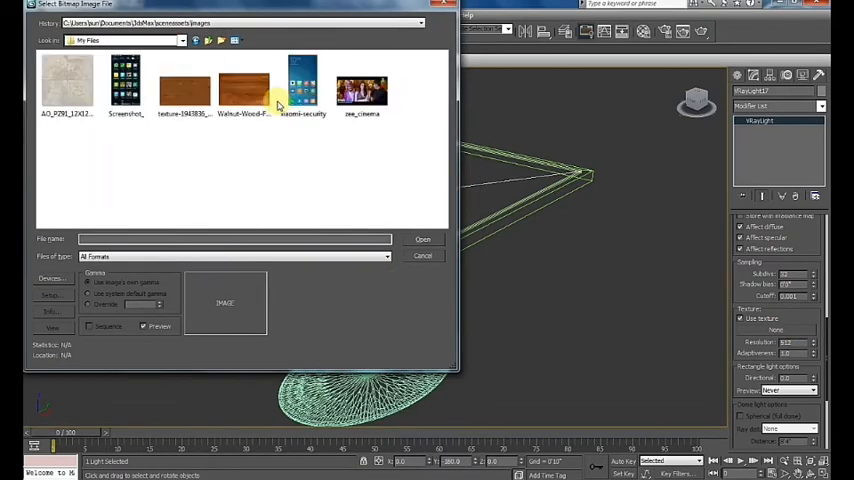
Load zee_cinema as the plane light's texture and show the viewport as Smooth + Highlights
click(362, 87)
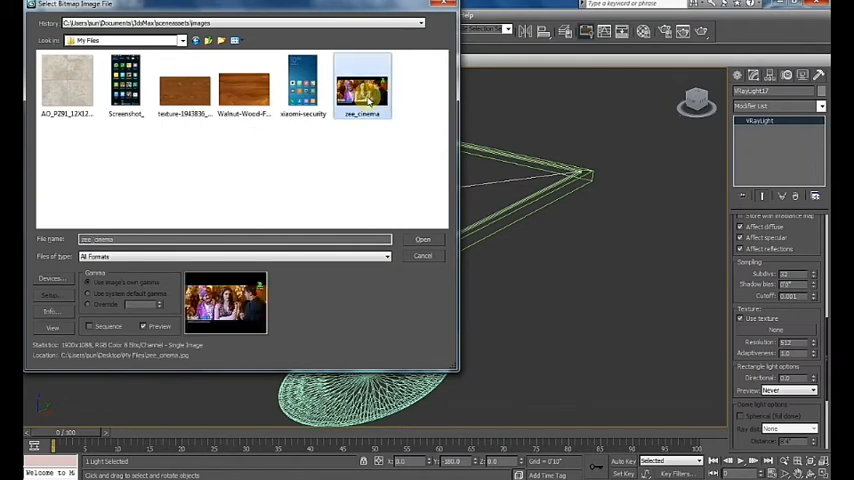
click(422, 238)
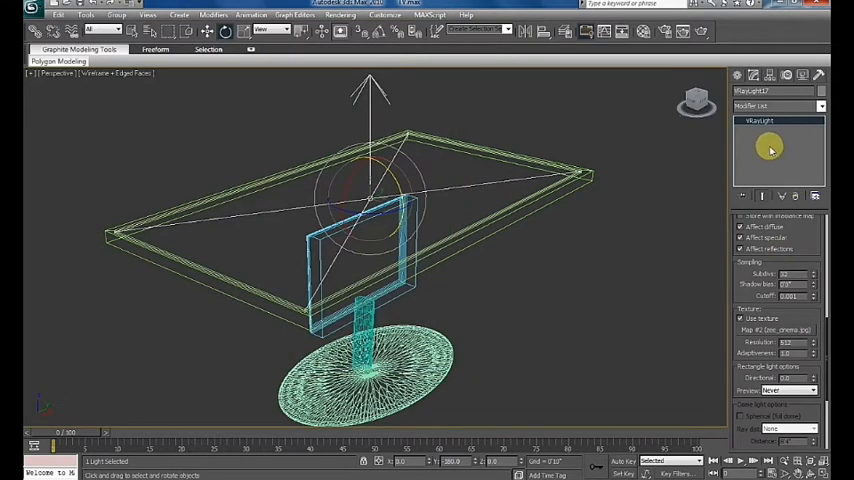
click(585, 247)
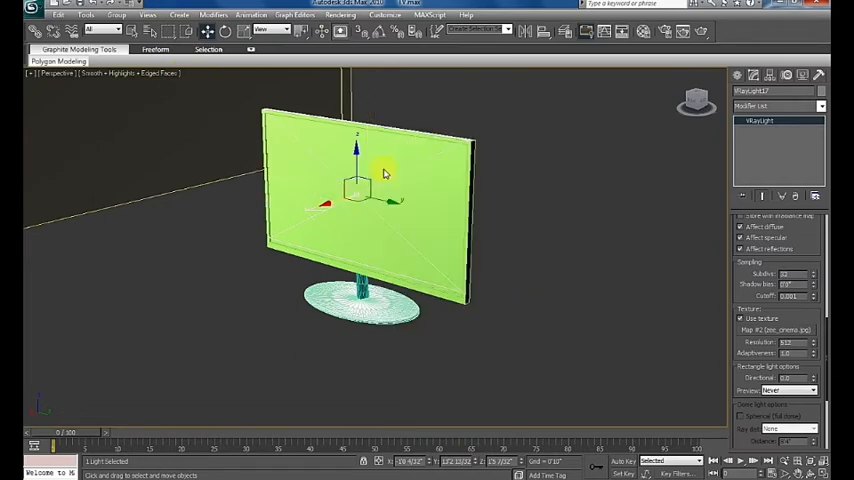
Assign the TV a VRayMtl with black diffuse and reflection at 0.9 glossiness
click(578, 238)
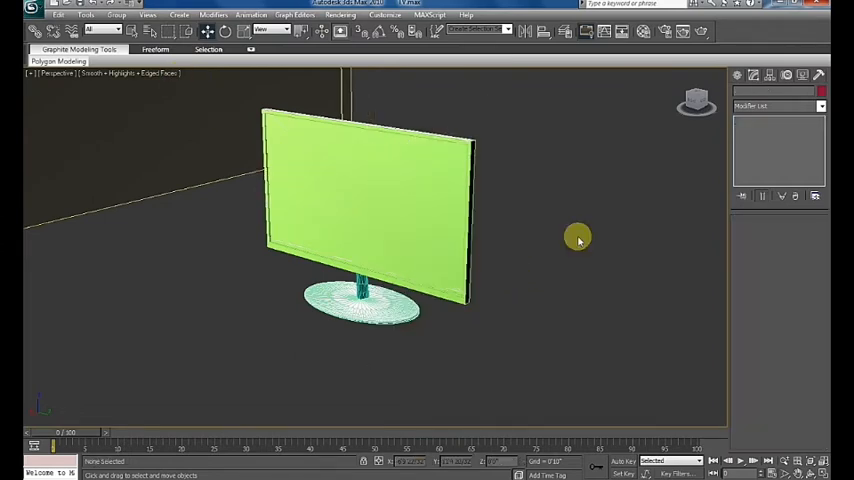
mouse_move(504, 290)
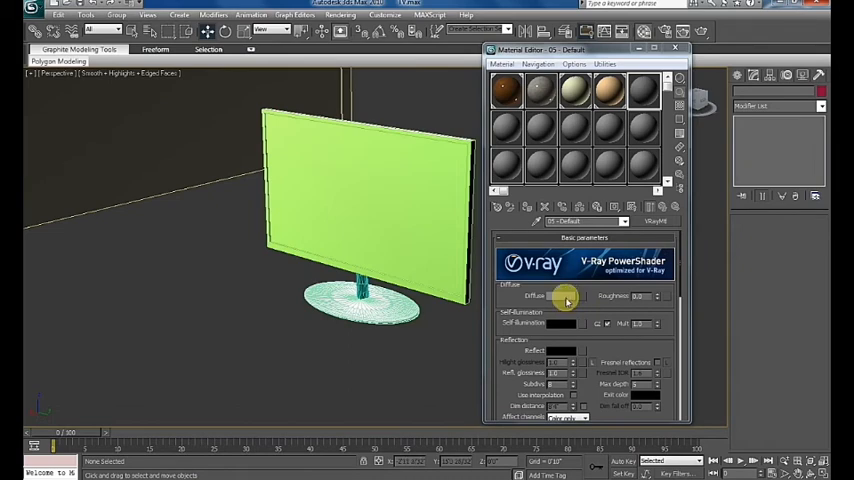
click(567, 296)
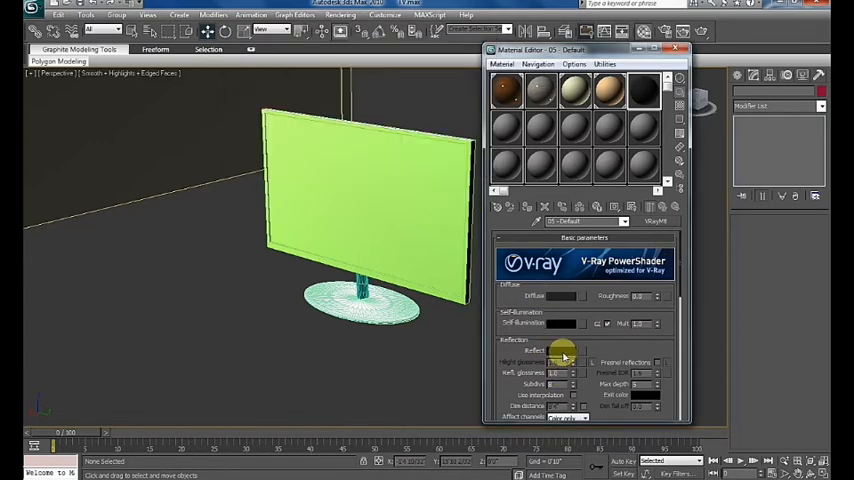
click(562, 351)
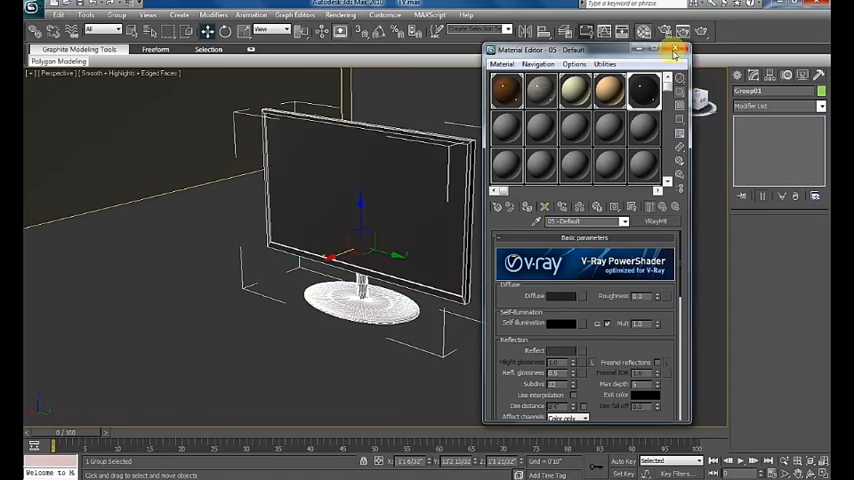
click(674, 50)
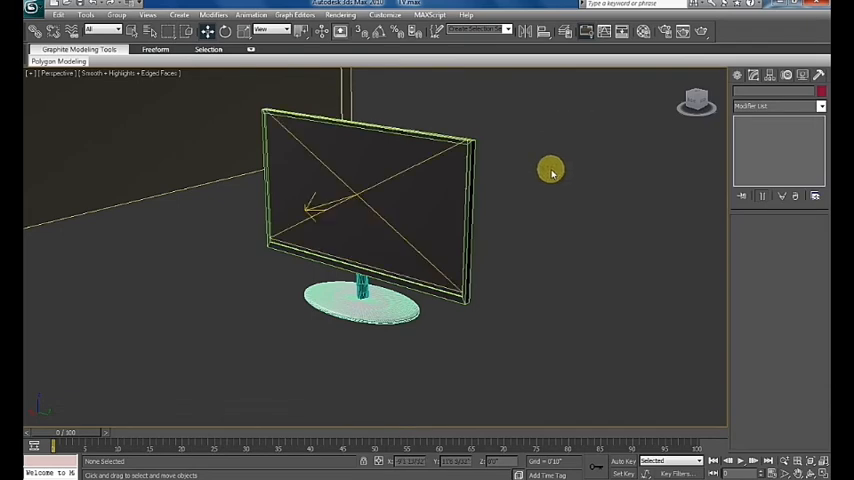
Move the TV and its light onto the table, then render from Camera02
click(365, 200)
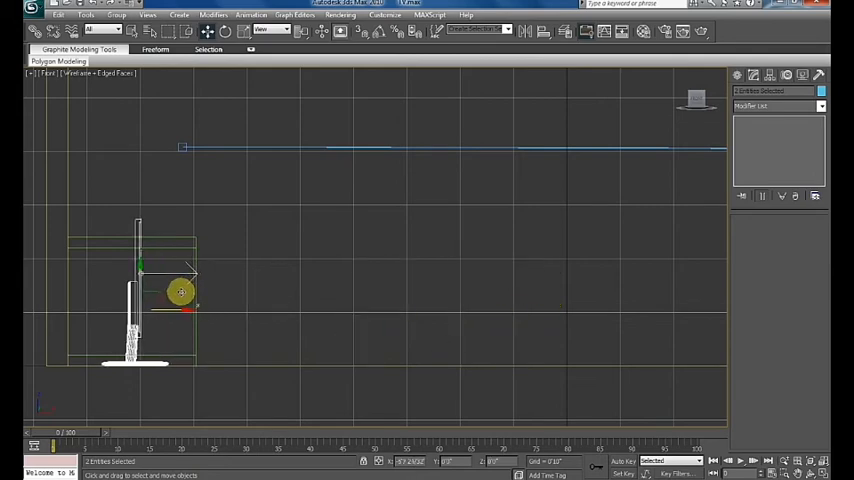
drag(181, 292, 149, 183)
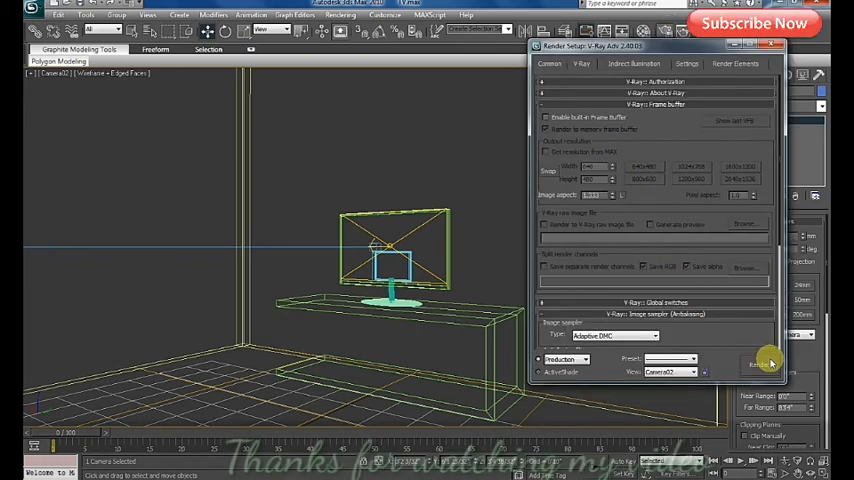
click(758, 363)
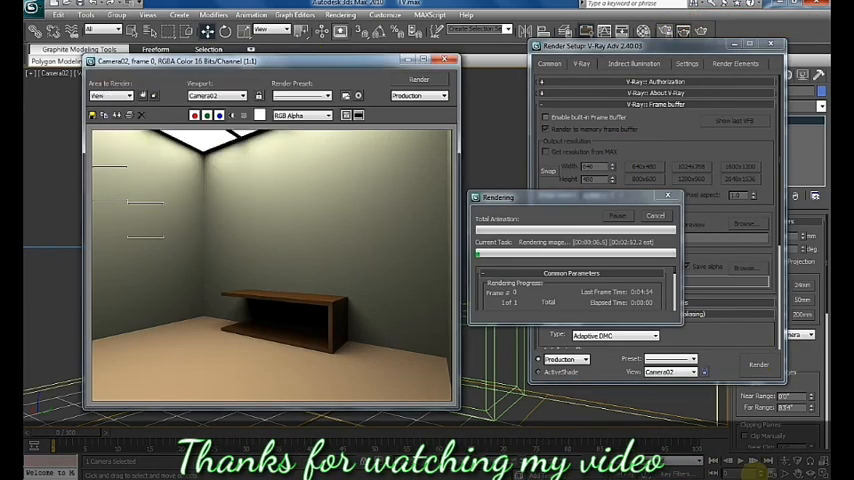